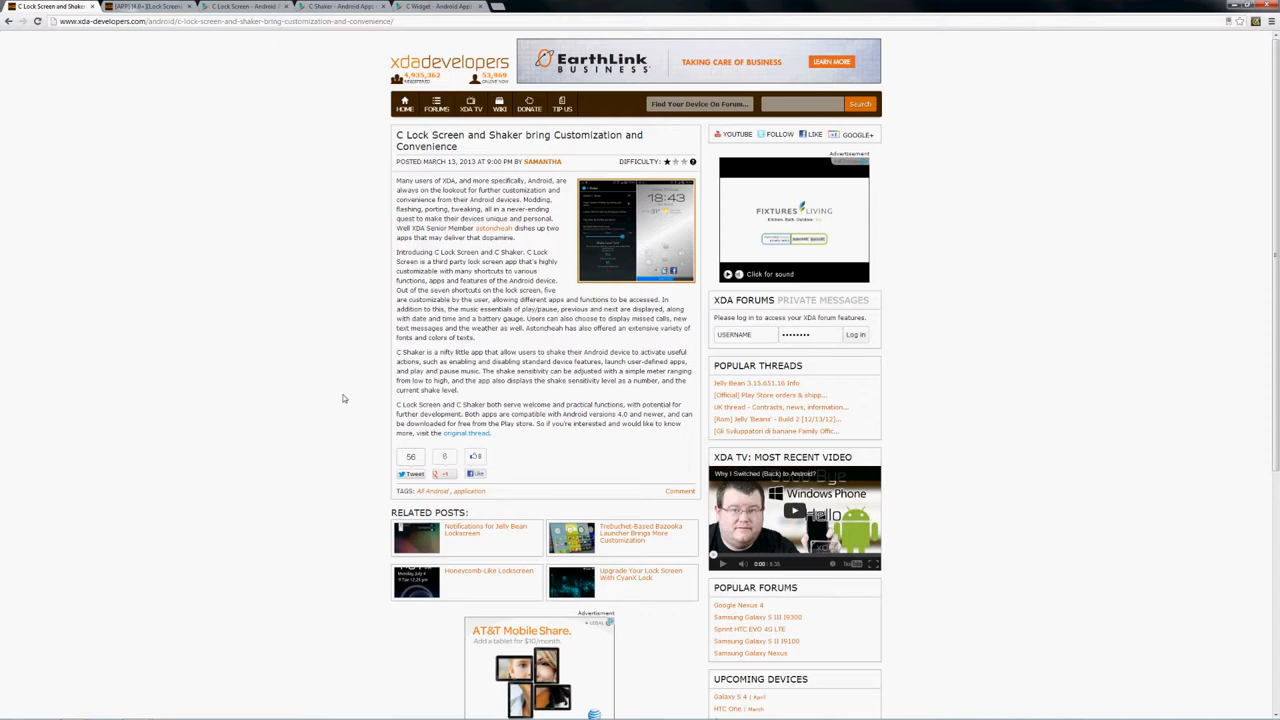
mouse_move(312, 156)
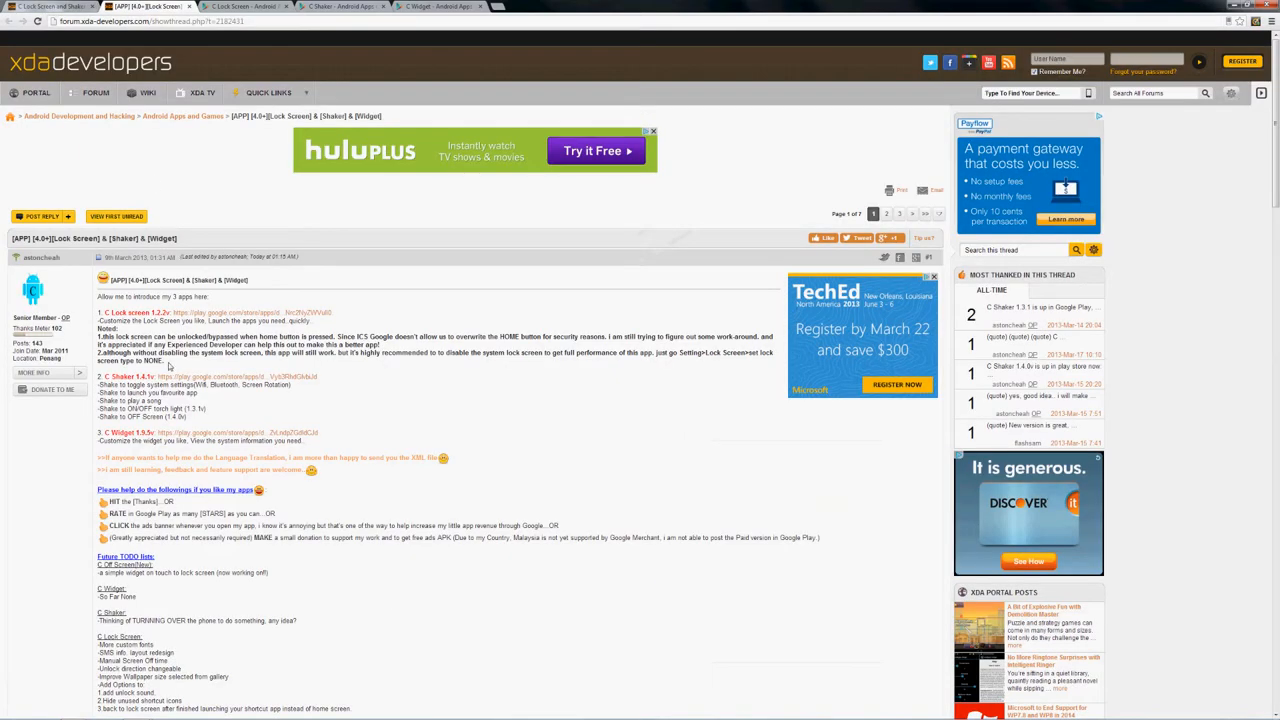
mouse_move(168, 368)
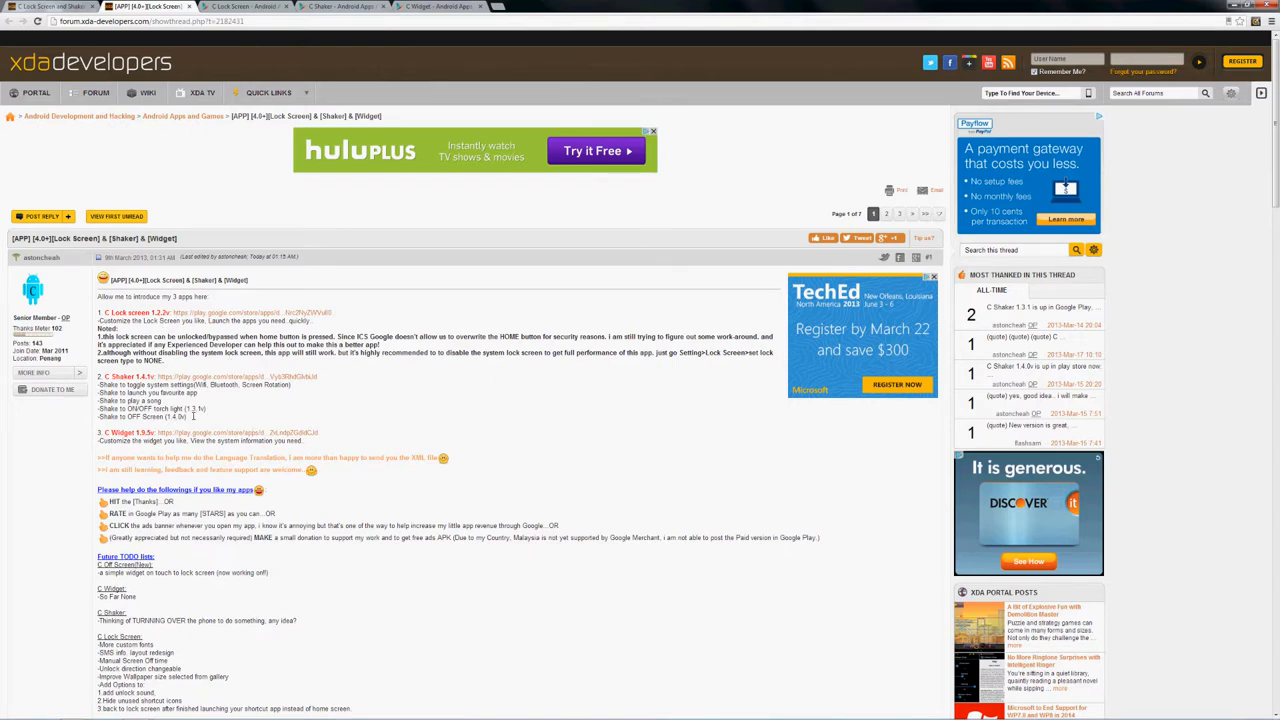
mouse_move(196, 420)
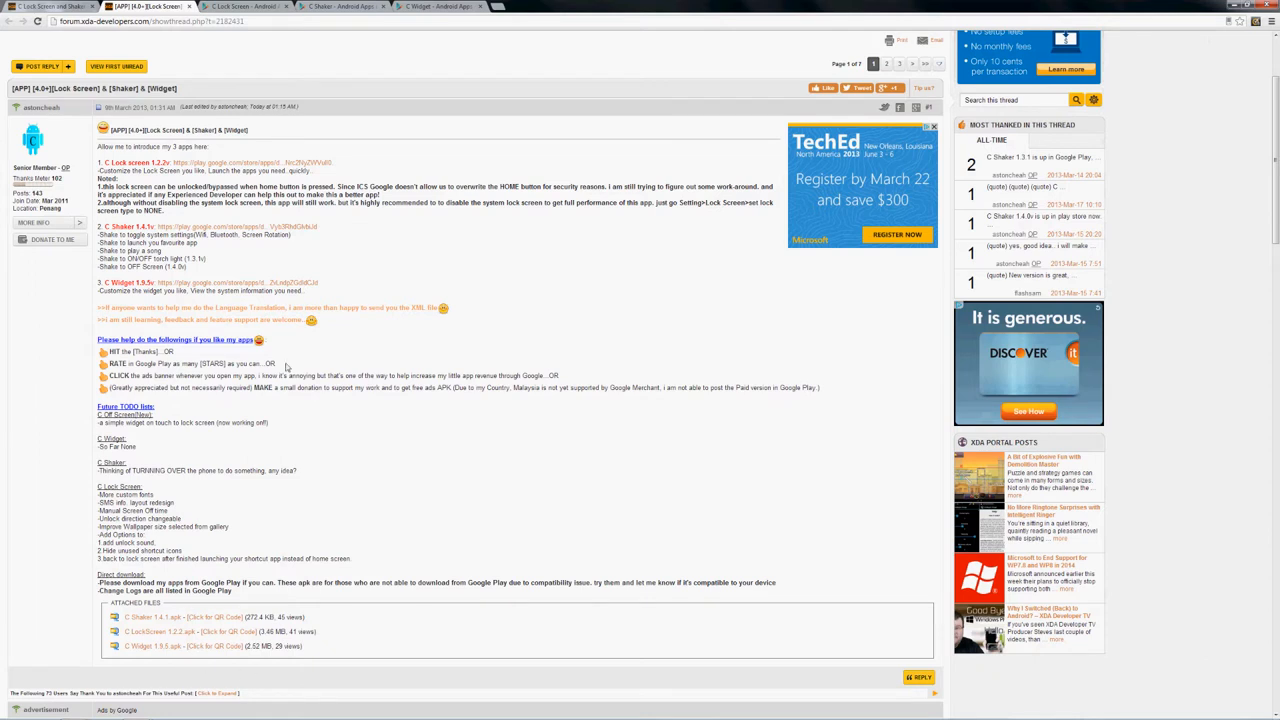
mouse_move(252, 544)
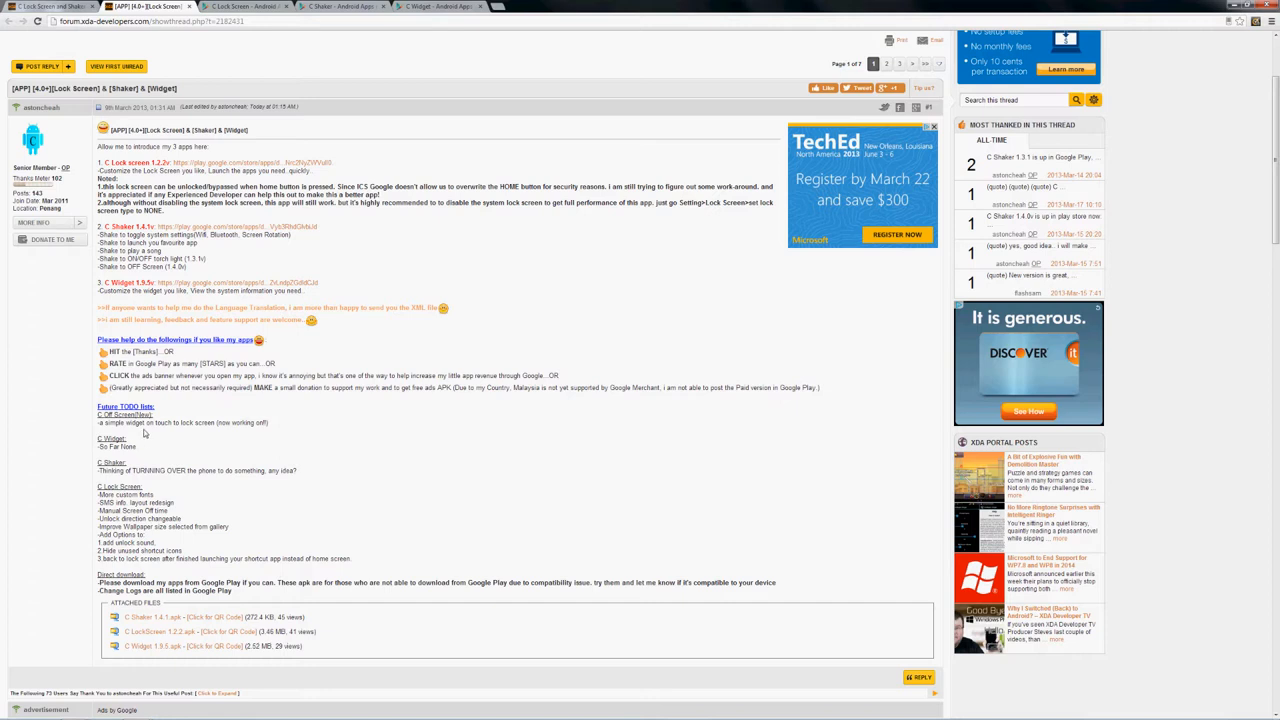
mouse_move(176, 432)
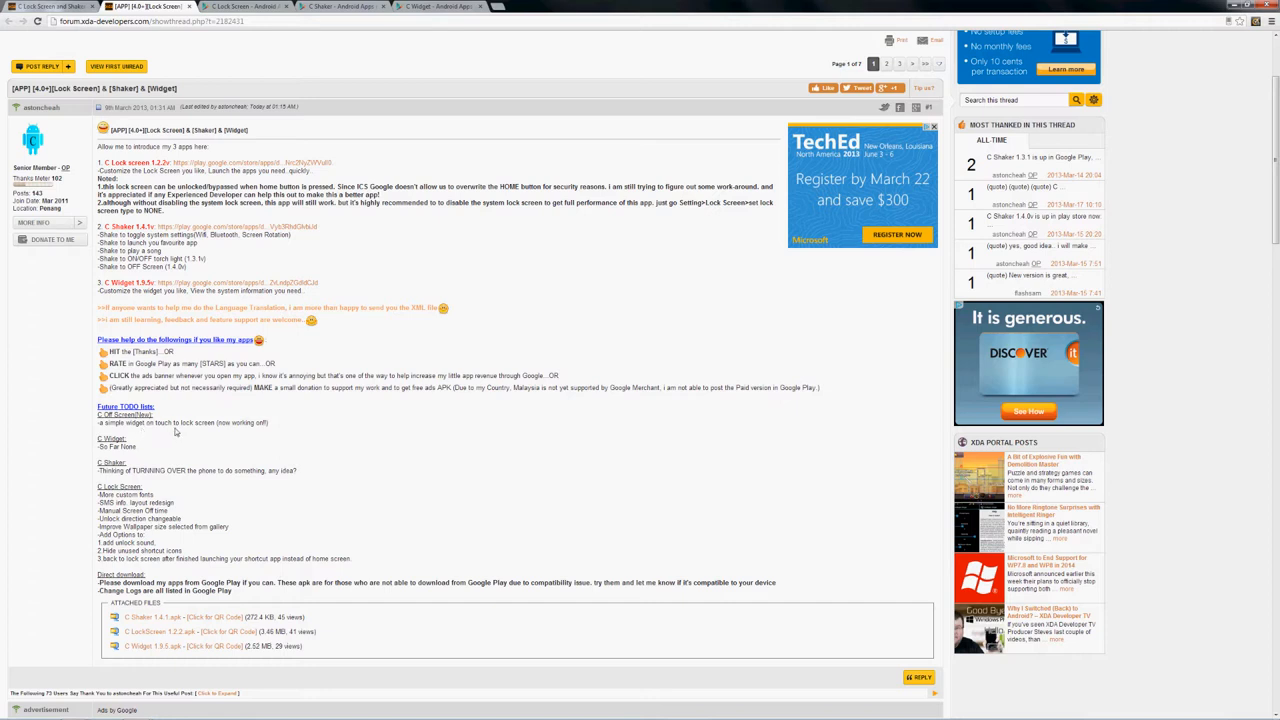
mouse_move(152, 434)
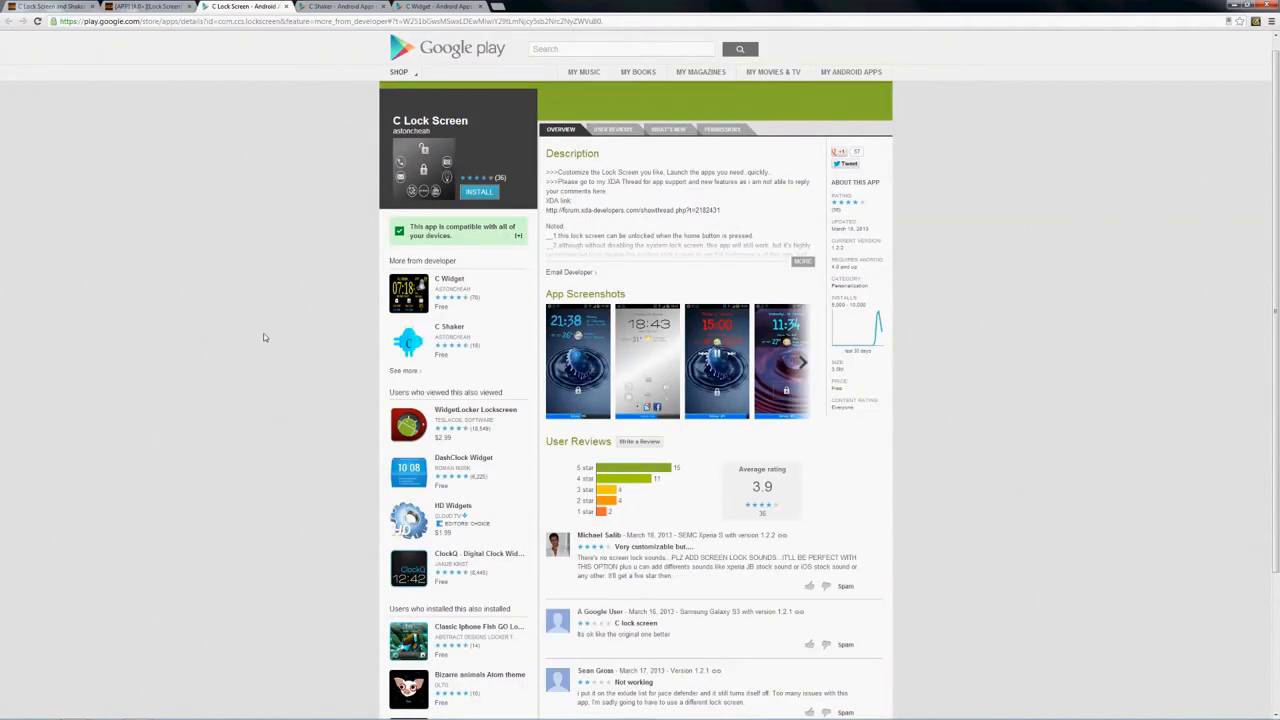
mouse_move(720, 524)
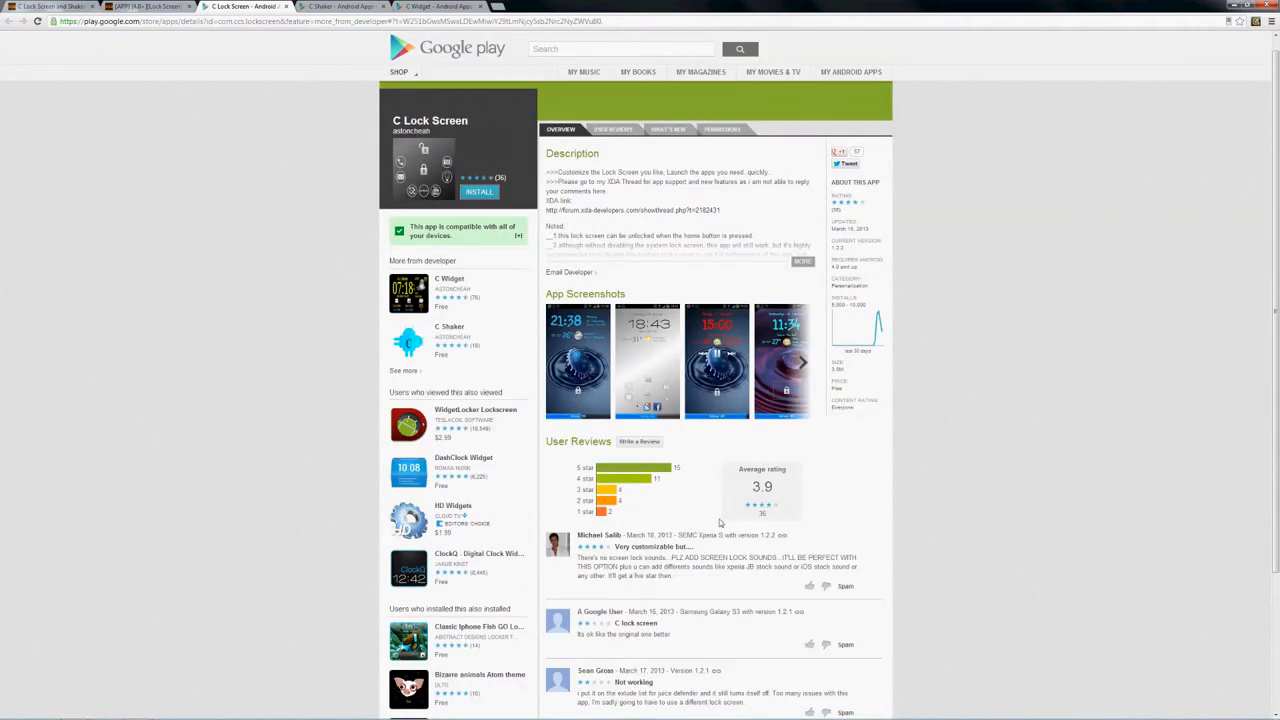
mouse_move(576, 404)
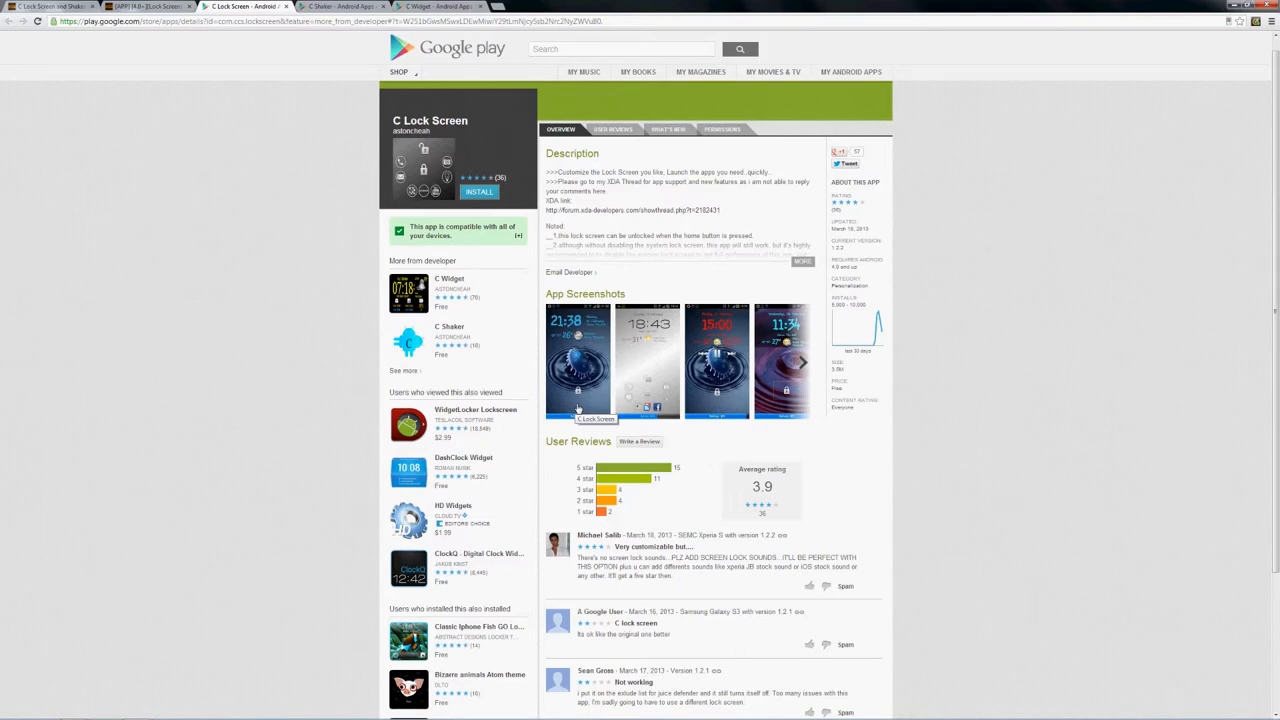
mouse_move(710, 472)
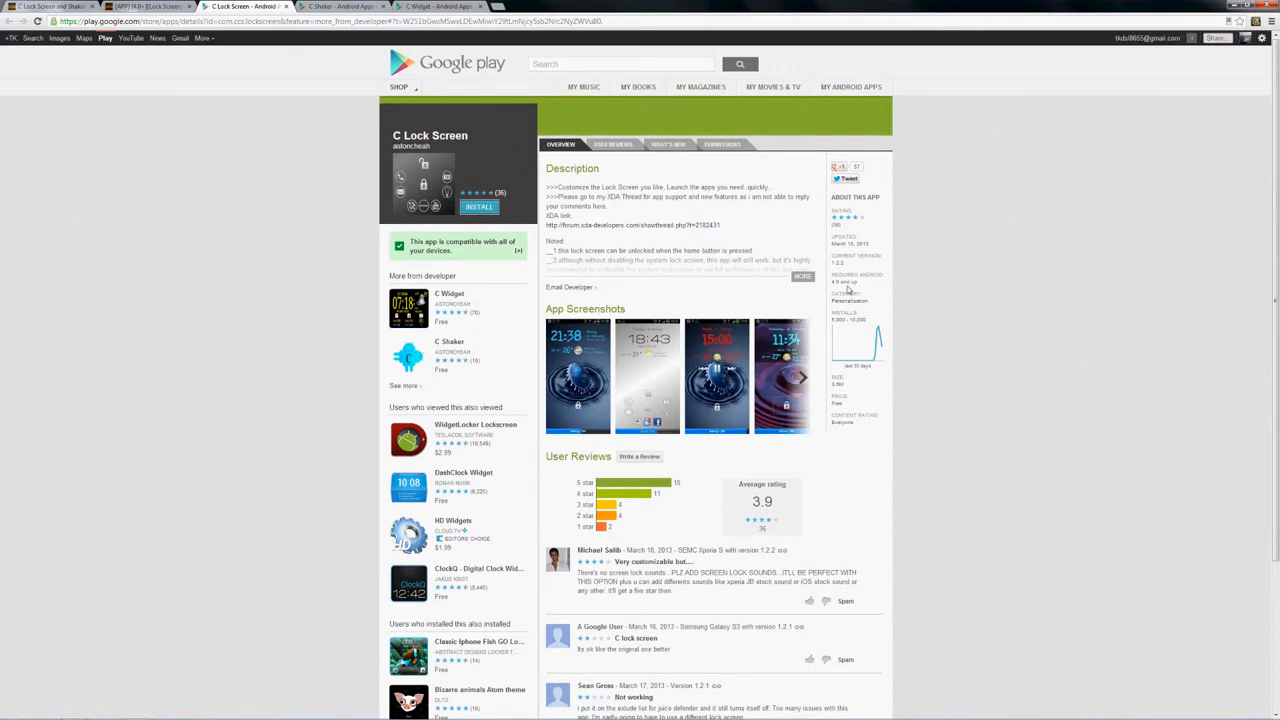
mouse_move(872, 290)
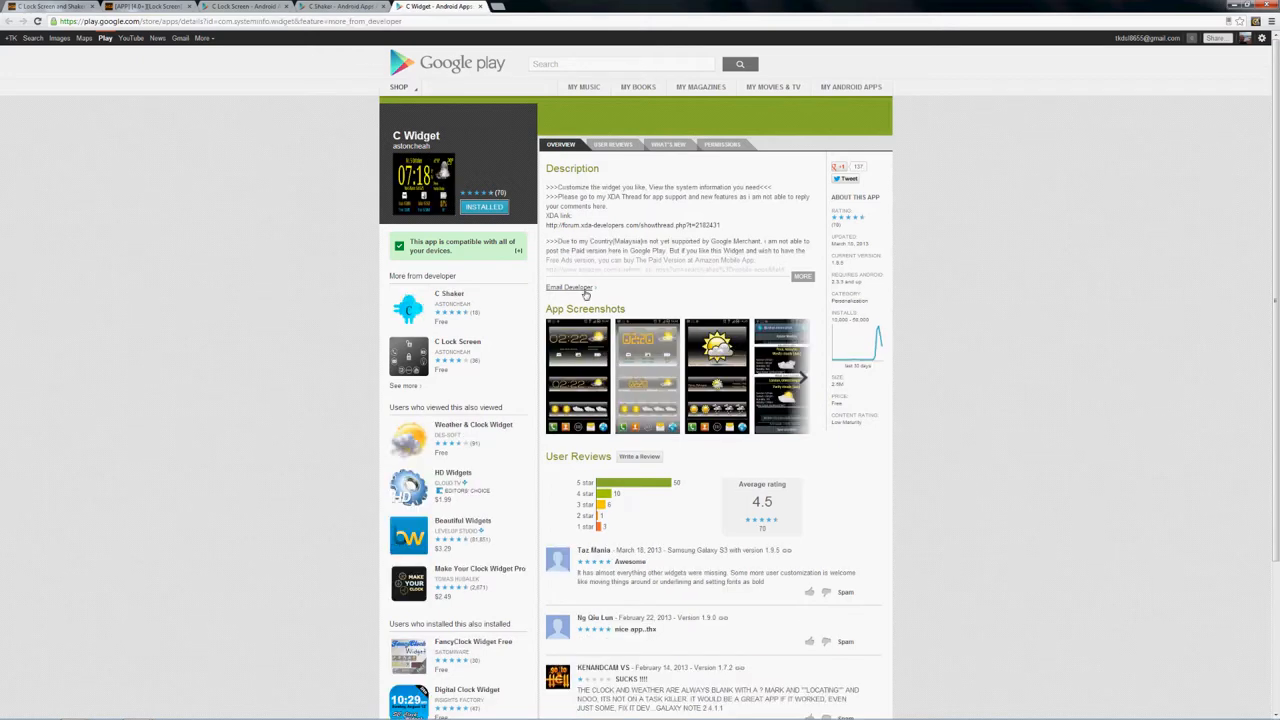
mouse_move(724, 290)
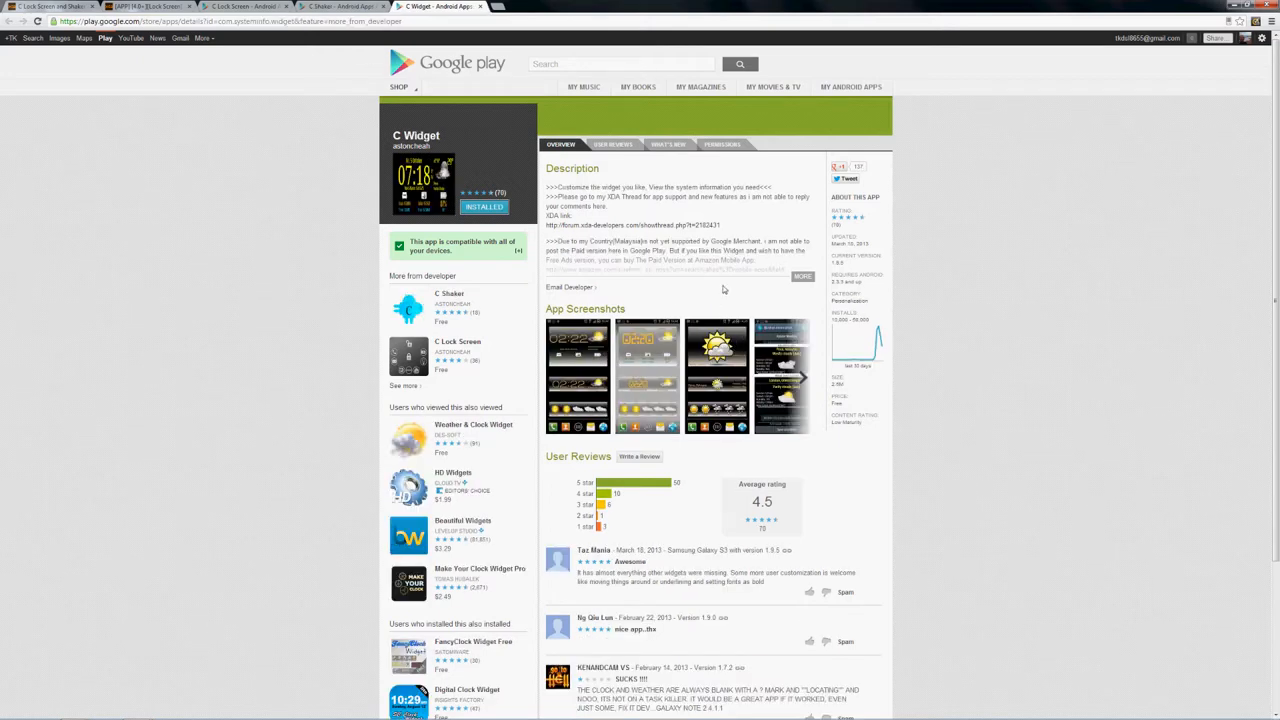
mouse_move(724, 290)
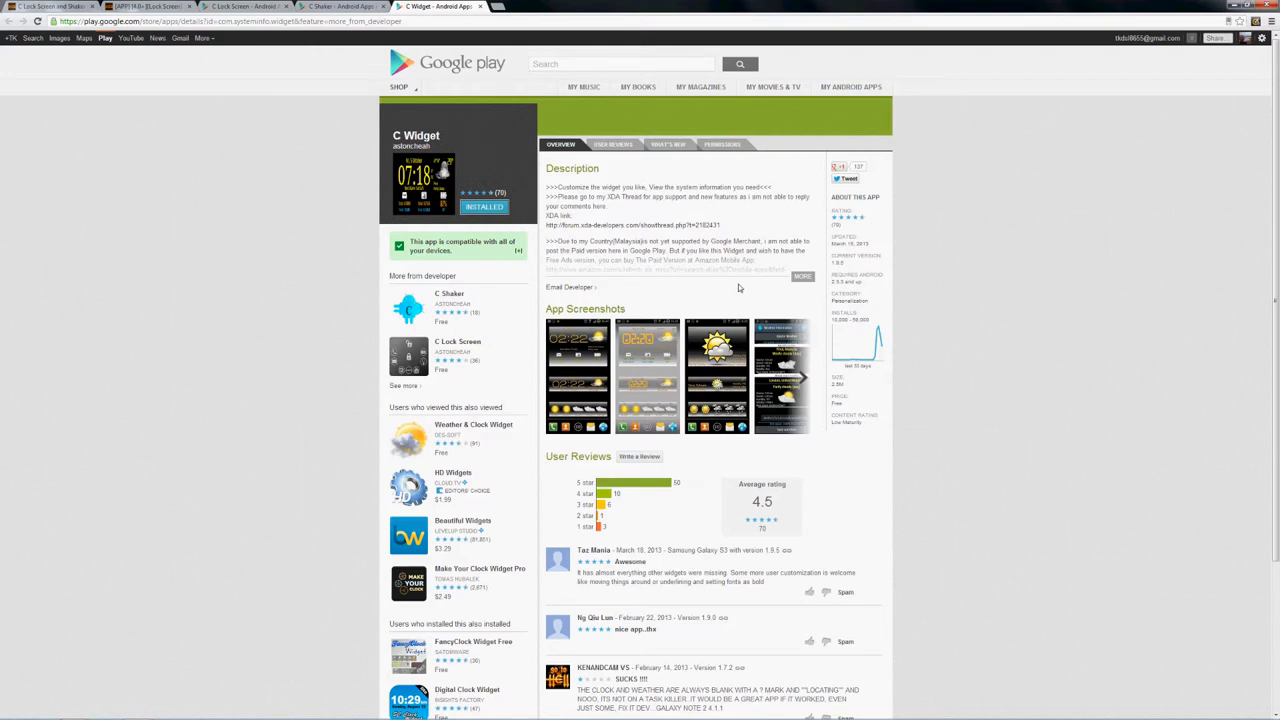
mouse_move(740, 288)
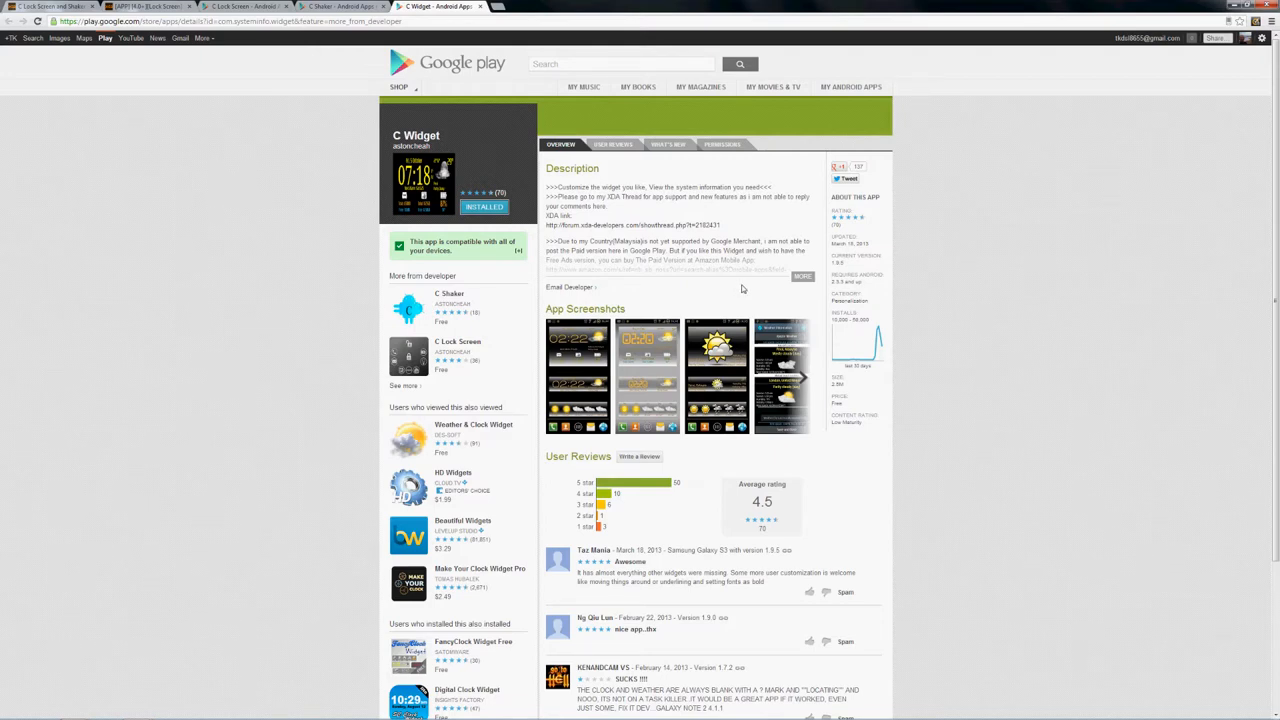
mouse_move(864, 292)
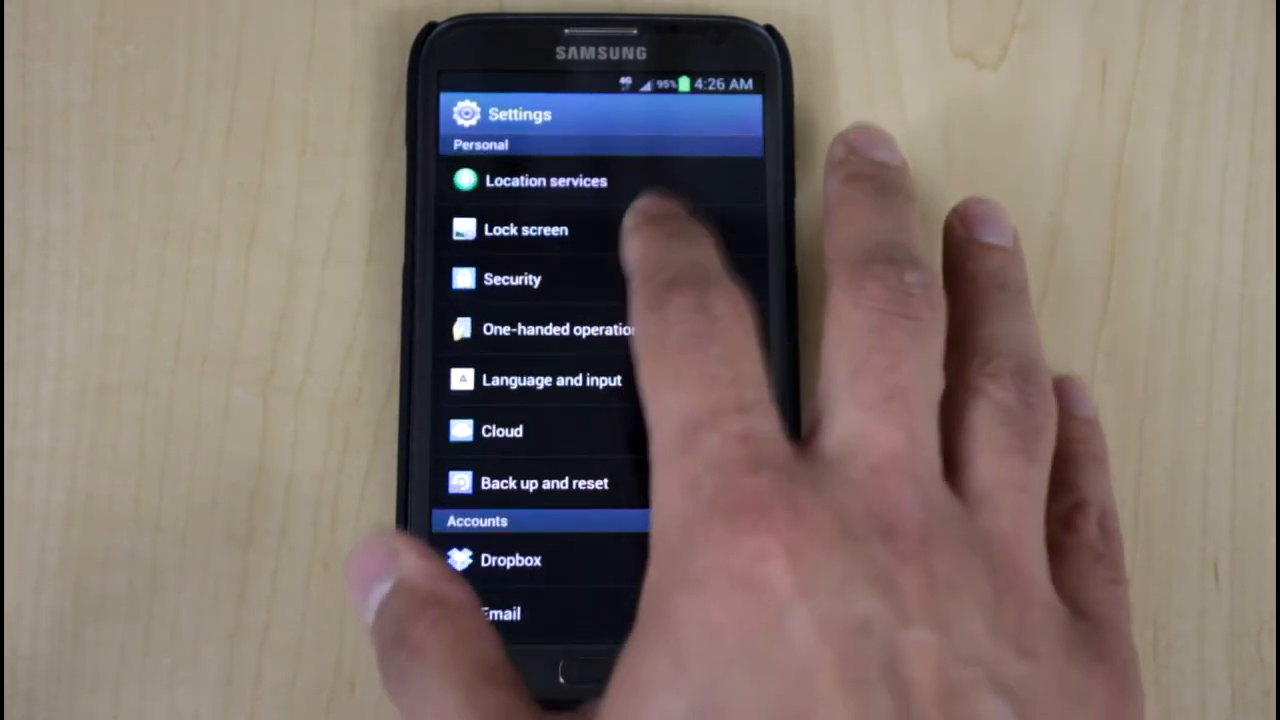
Return to the home screen and open the C Lock Screen settings with the lock screen enabled.
click(524, 228)
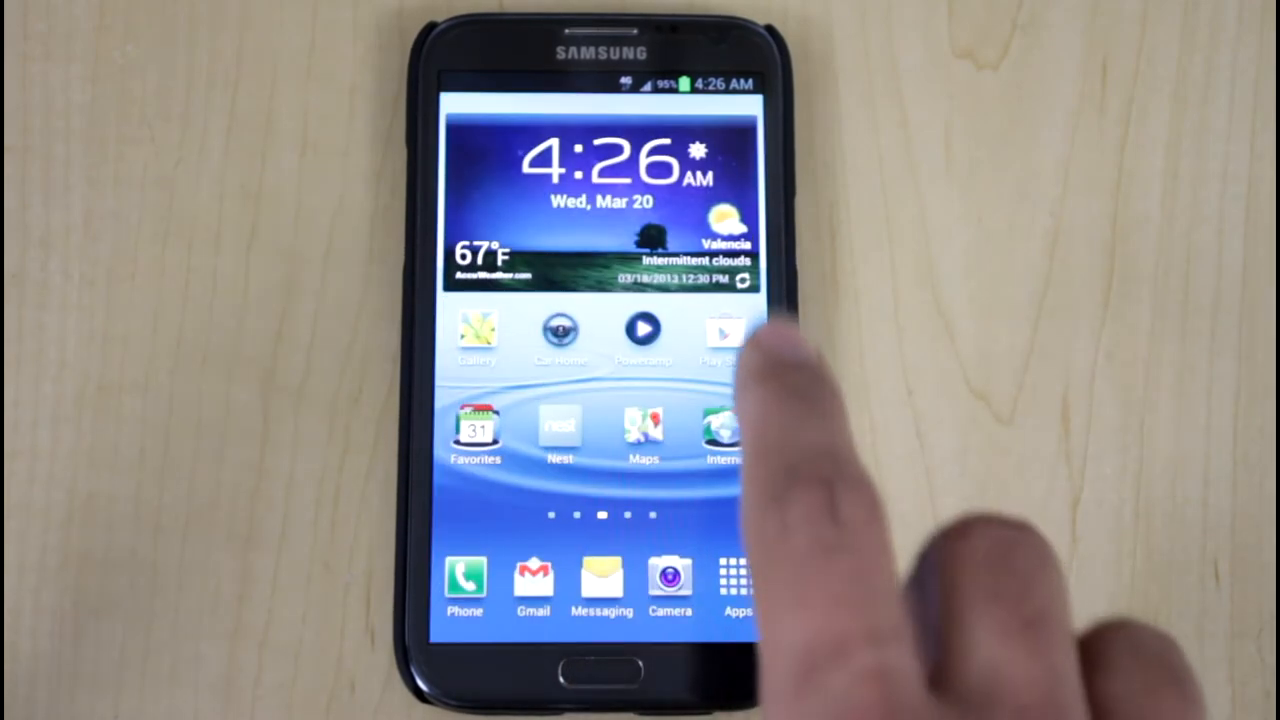
click(736, 580)
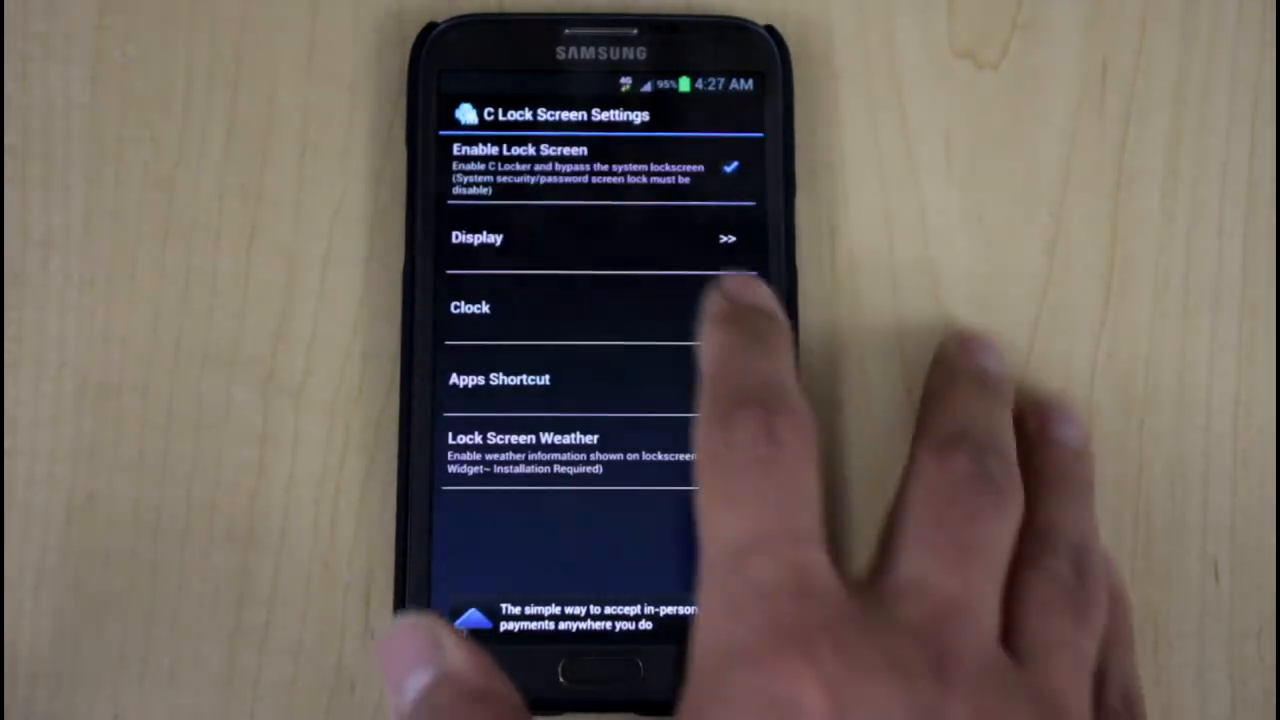
Expand the Display, Clock and Apps Shortcut sections in turn, then move on to C Widget's settings.
click(476, 238)
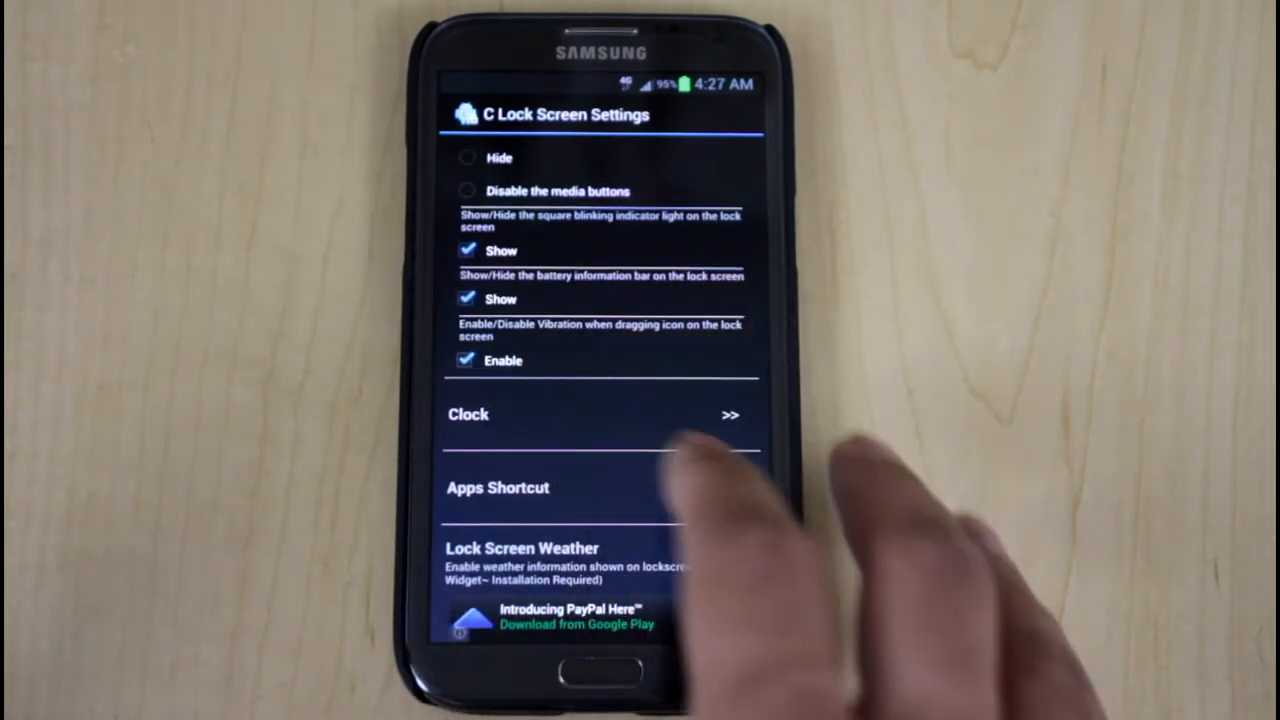
click(600, 414)
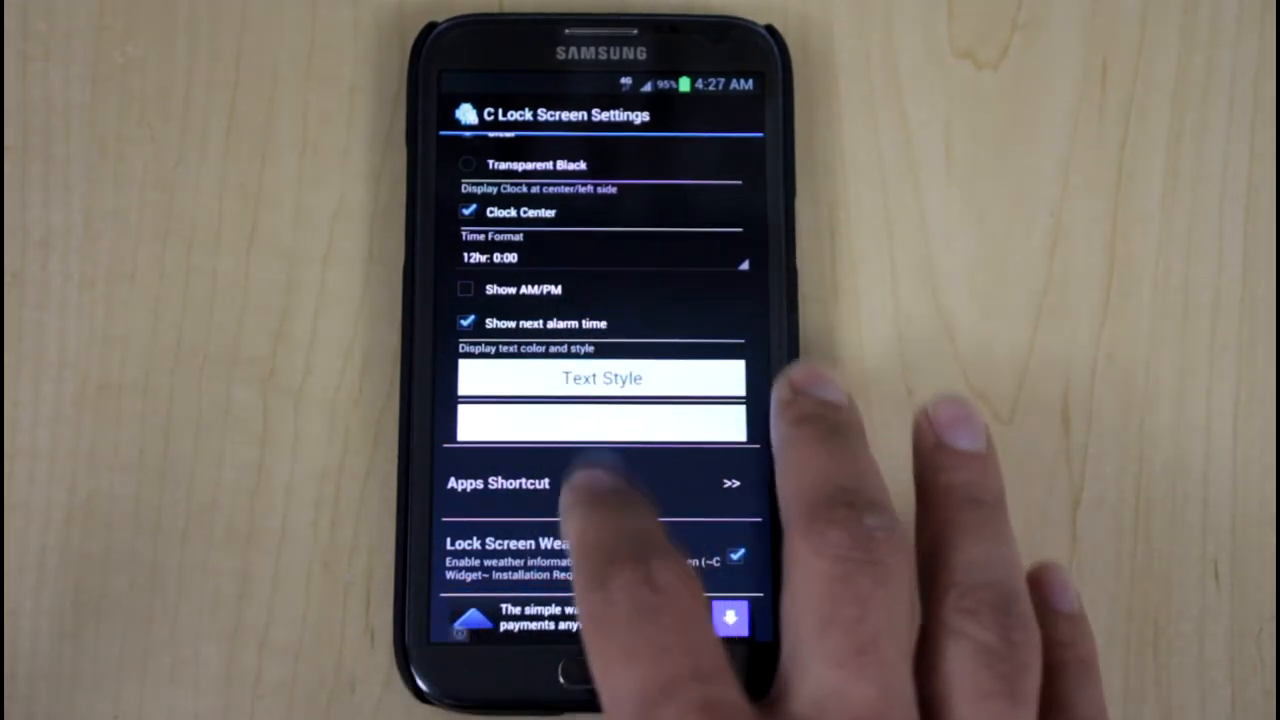
click(498, 482)
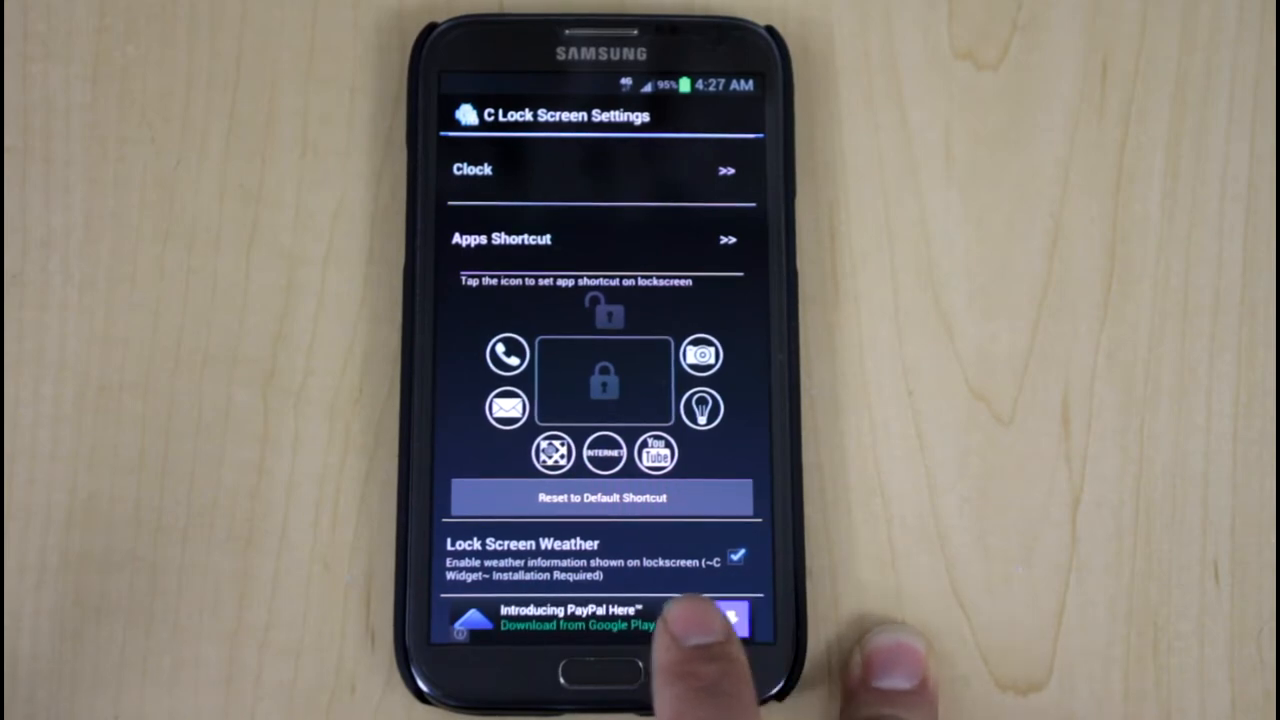
click(742, 556)
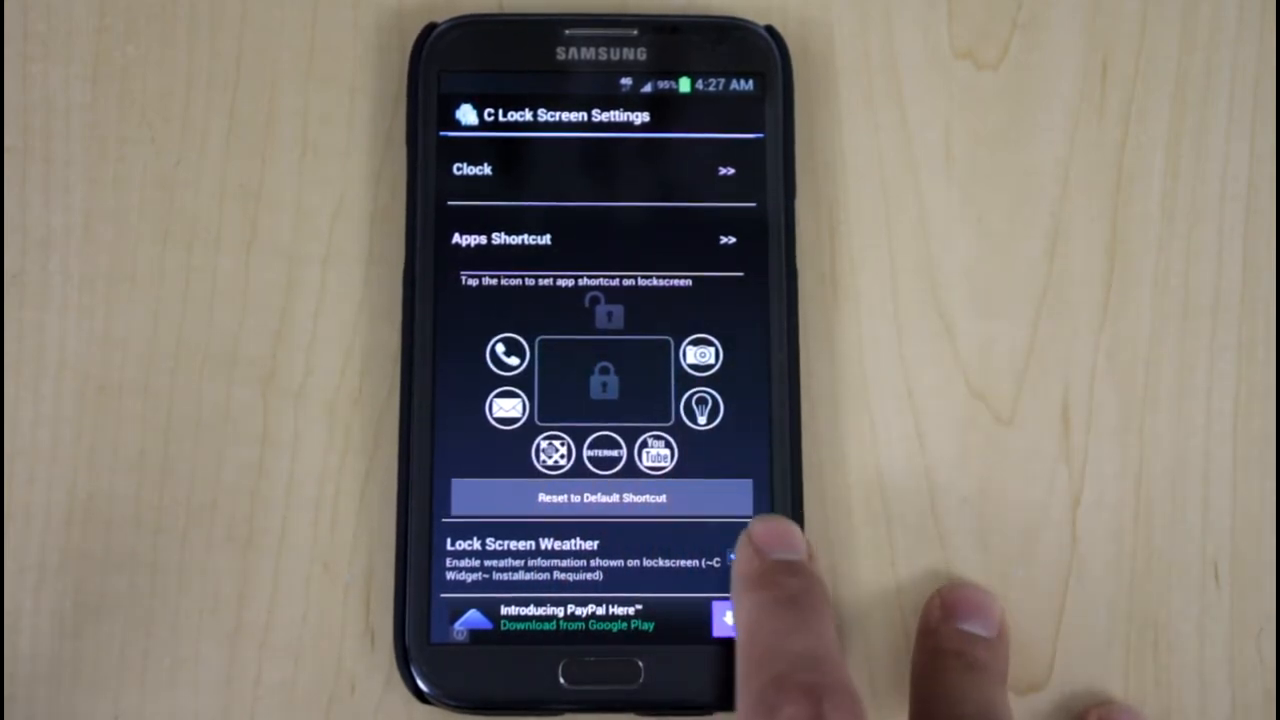
click(736, 556)
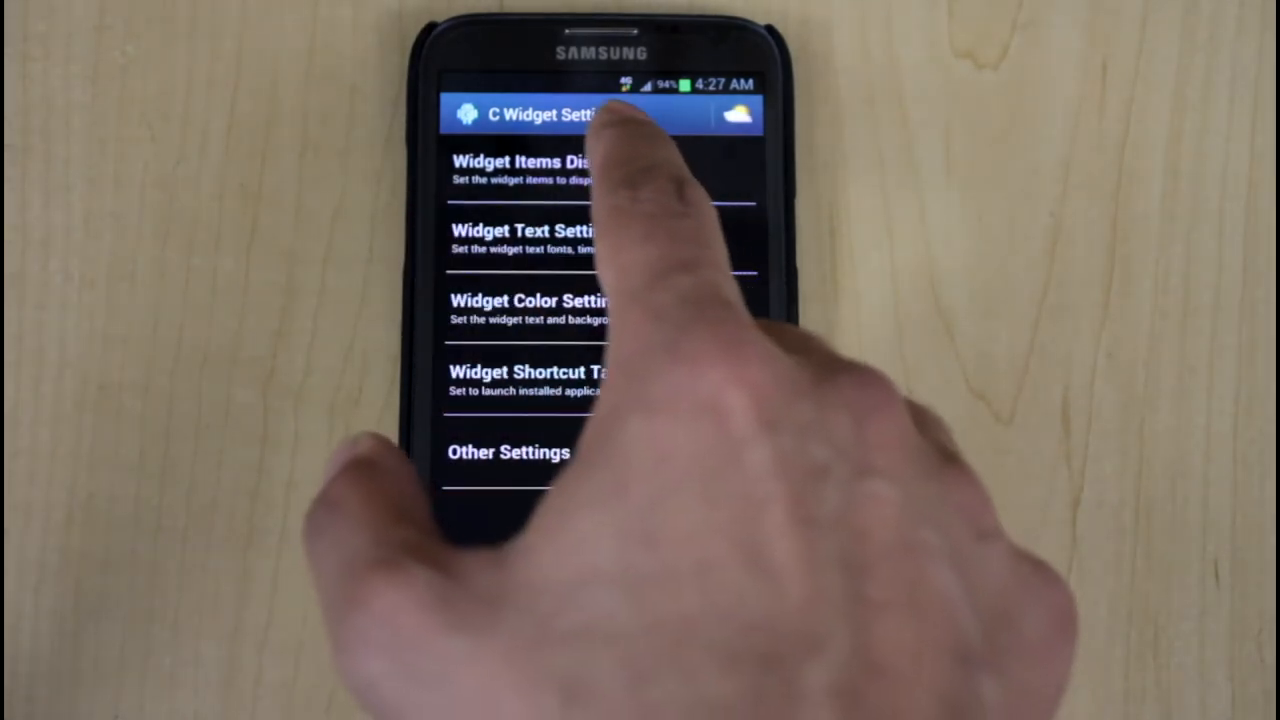
Expand Widget Items Display, load C Widget Weather for Santa Clarita, United States and save it.
click(536, 170)
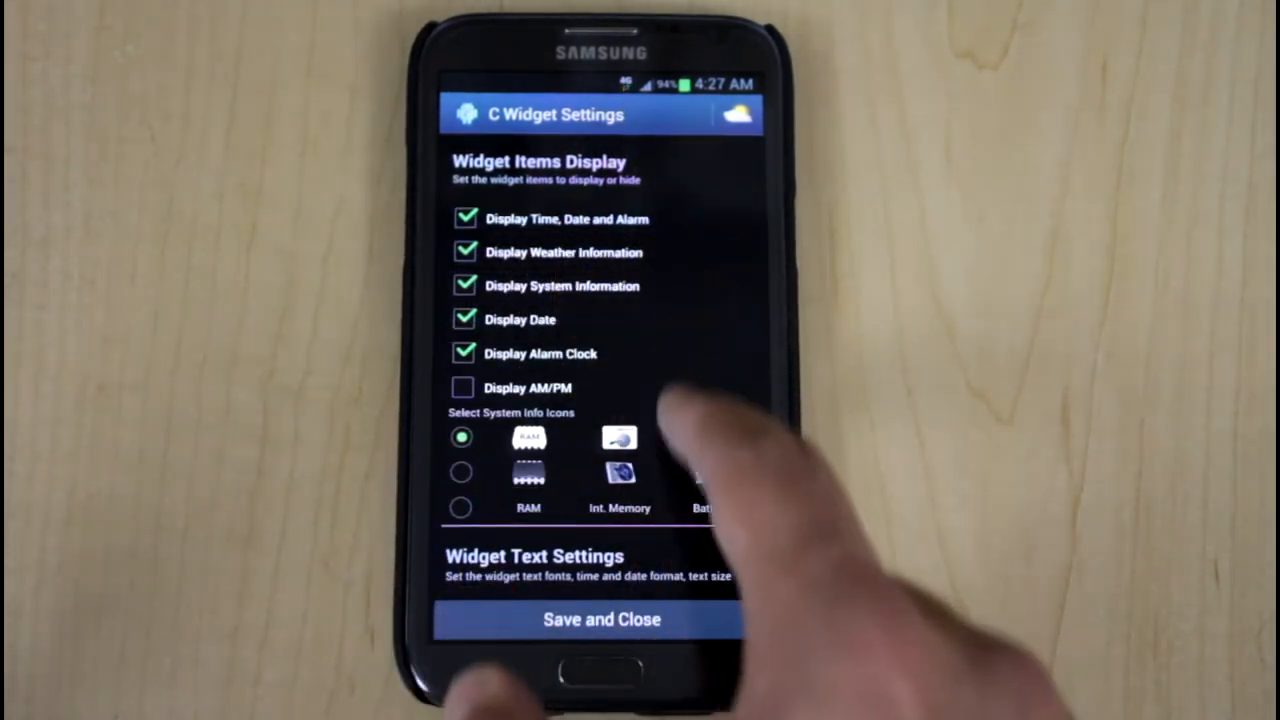
scroll(down, 3)
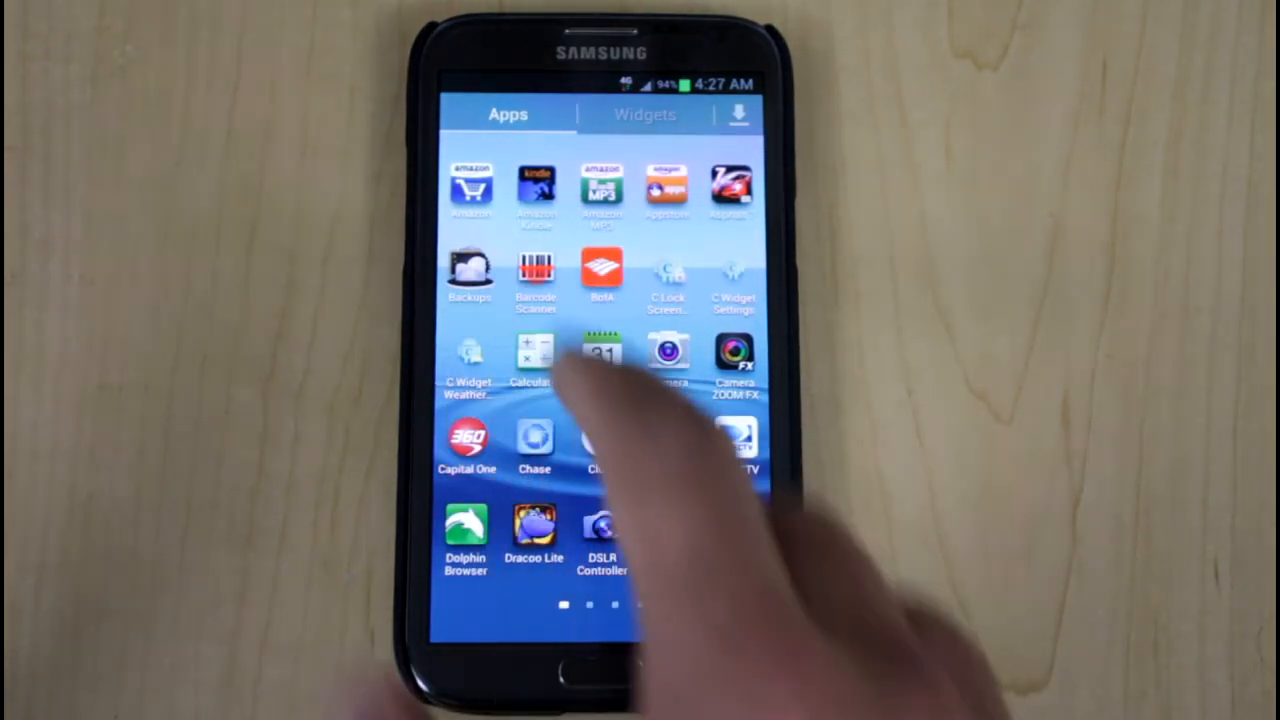
click(468, 360)
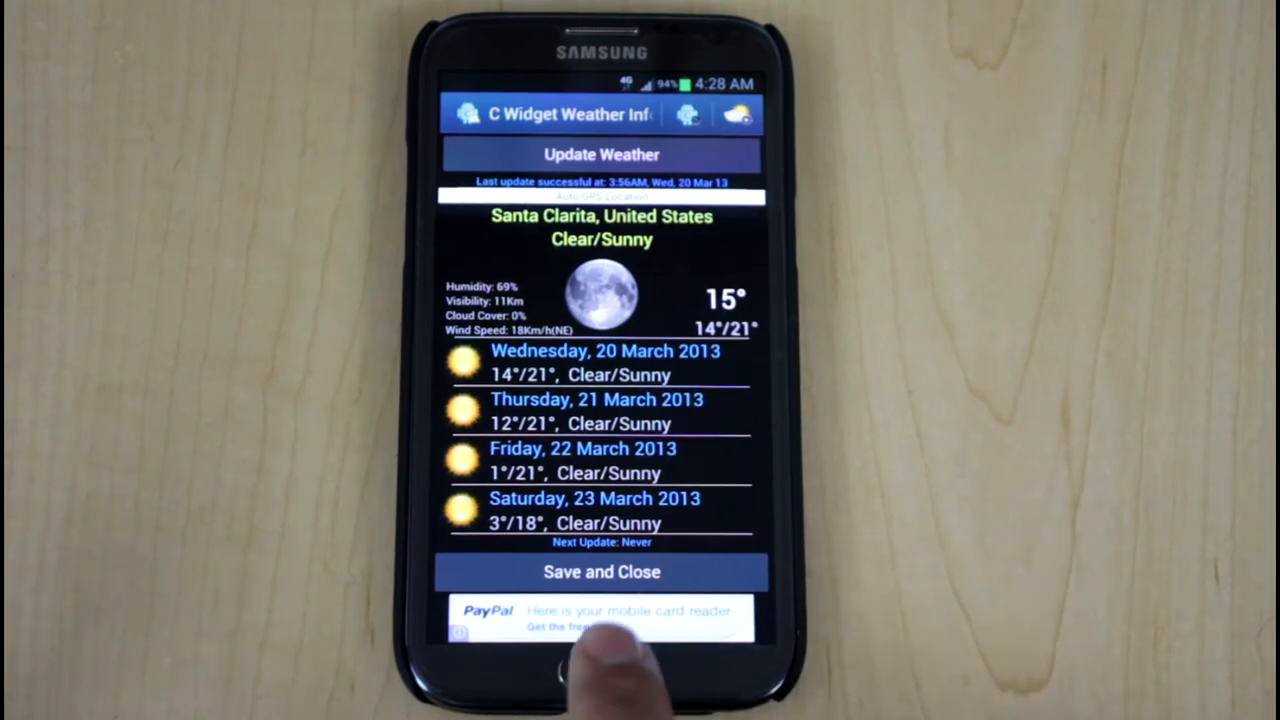
click(600, 572)
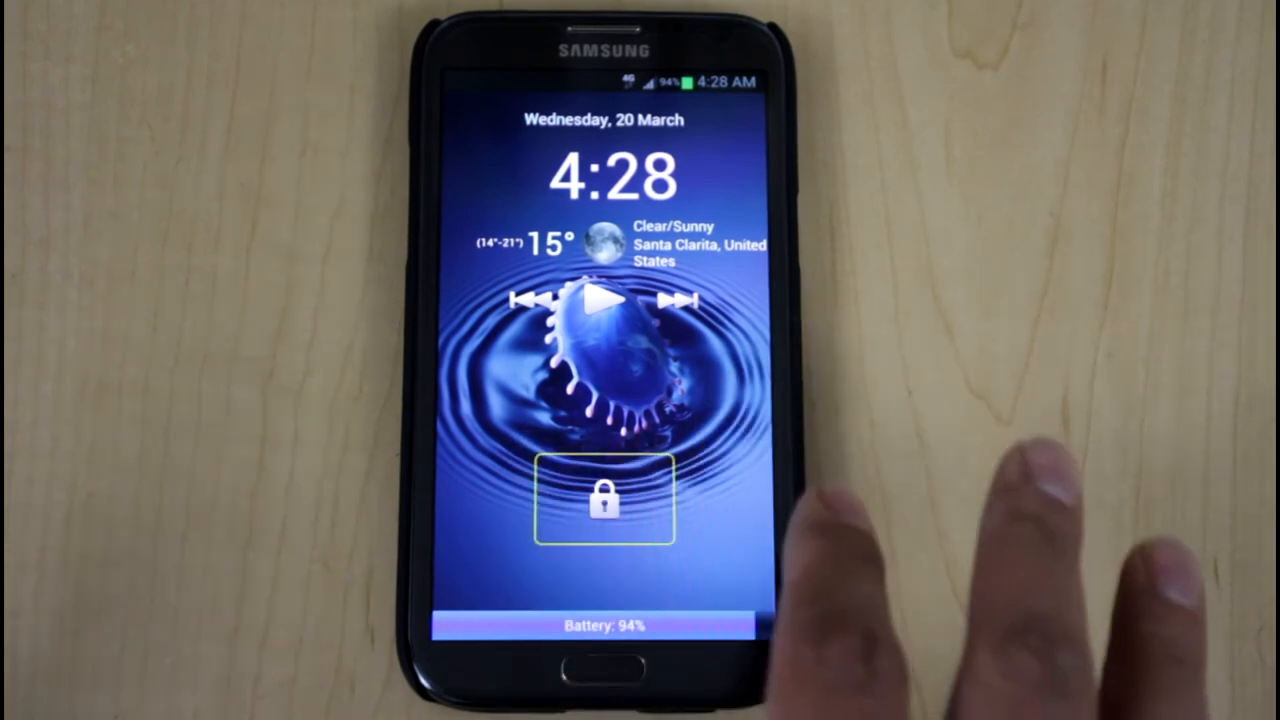
Touch the lock icon to reveal the phone, messages, camera and other shortcuts around it.
click(604, 498)
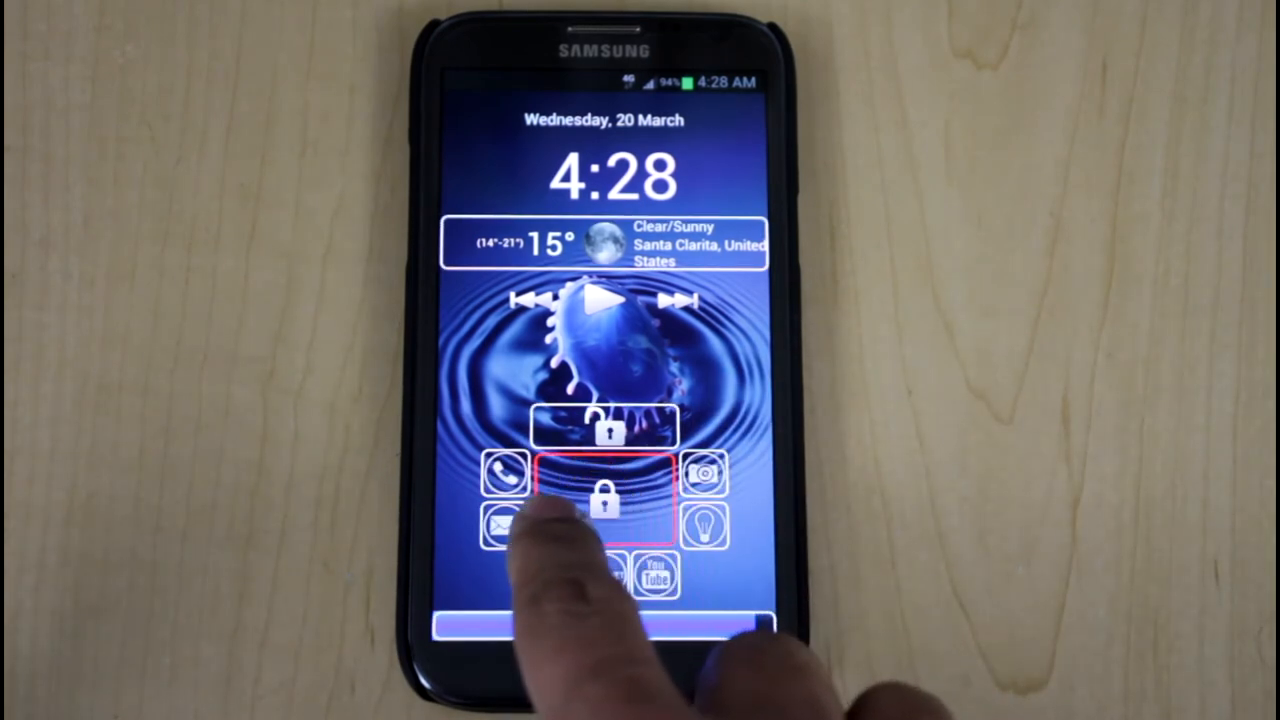